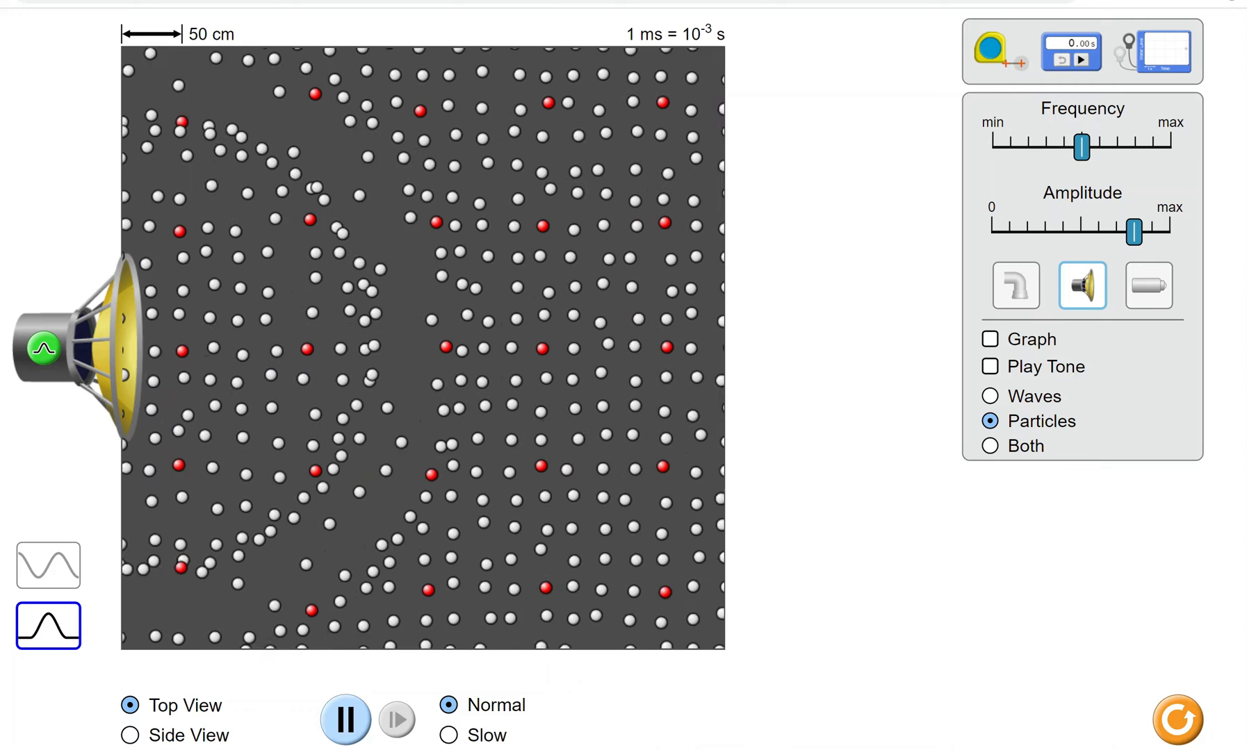
Step: Pause the simulation to freeze the air particles mid-pulse
click(345, 719)
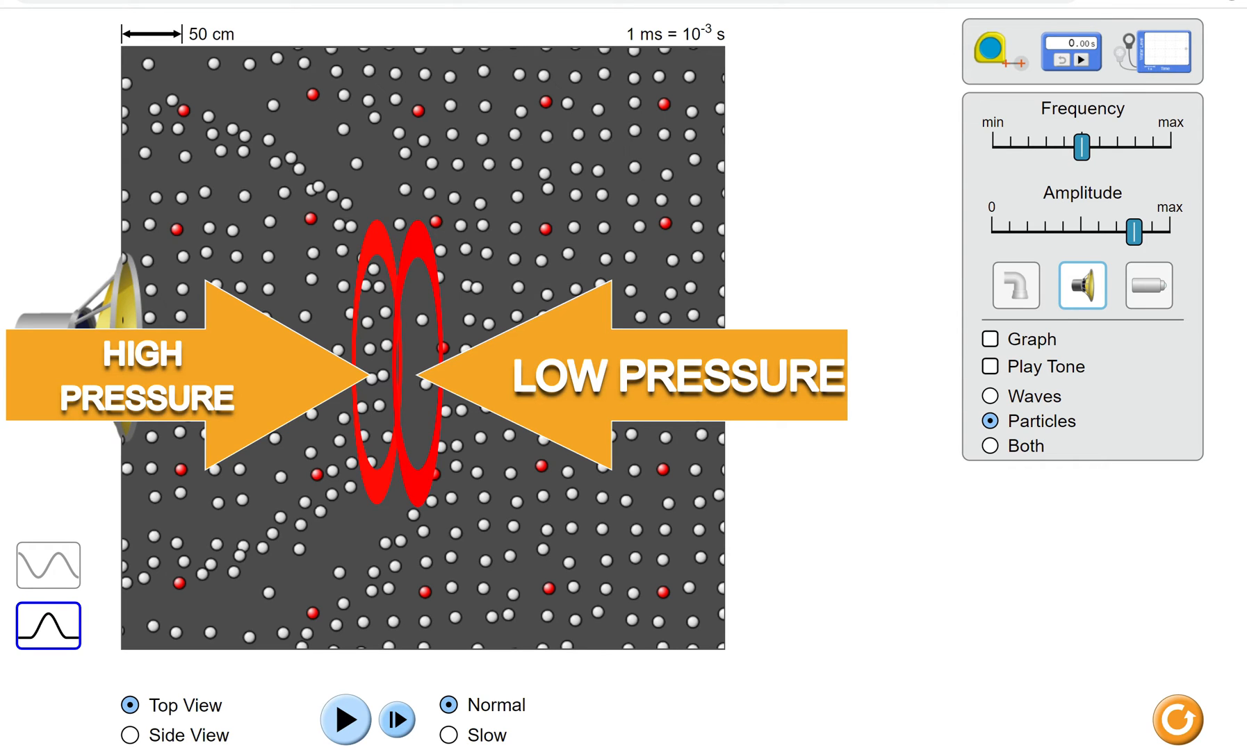
Step: Show Both waves and particles, then resume the simulation so a new pulse leaves the speaker
click(989, 446)
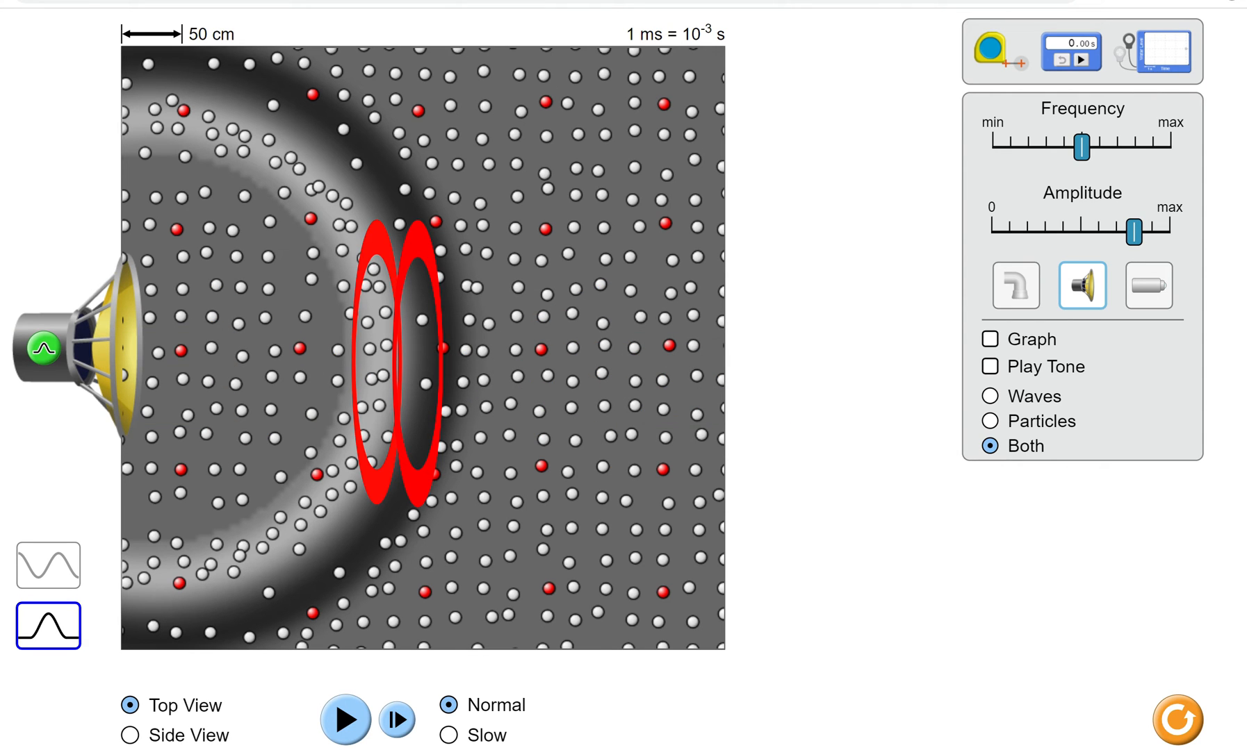
click(345, 719)
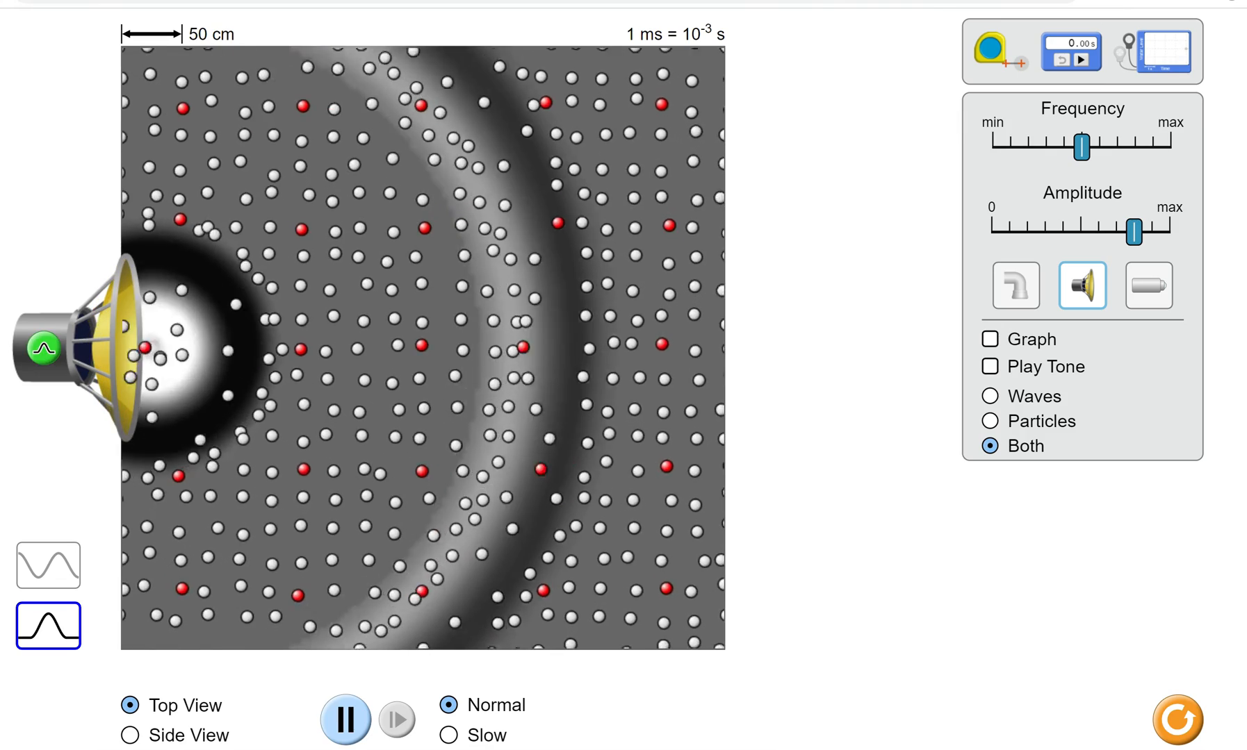